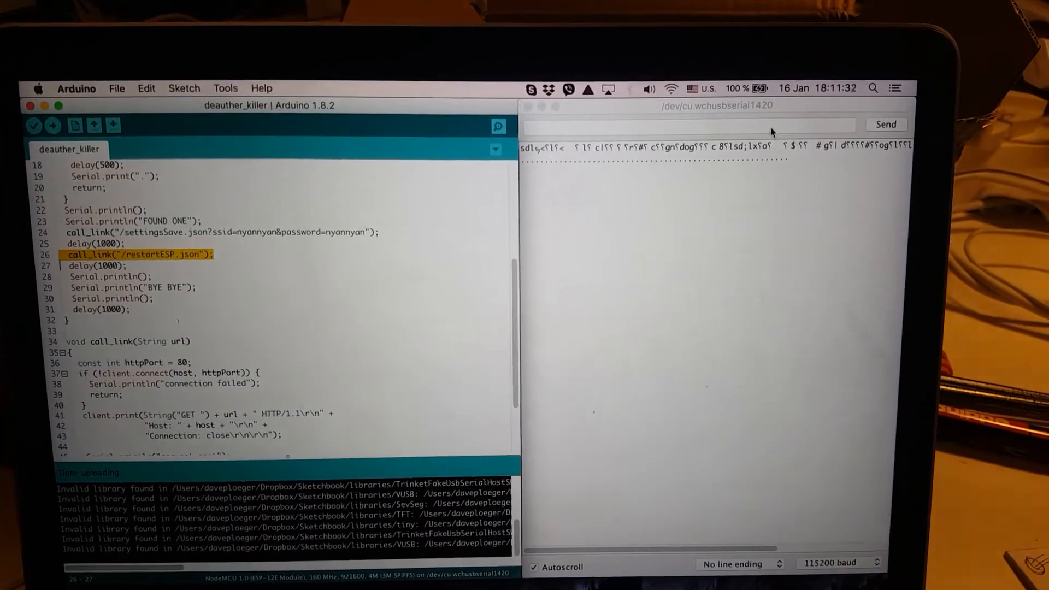
Show the nearby Wi-Fi networks from the menu bar Wi-Fi icon, confirming pwned is listed
{"action": "left_click", "coordinate": [674, 86]}
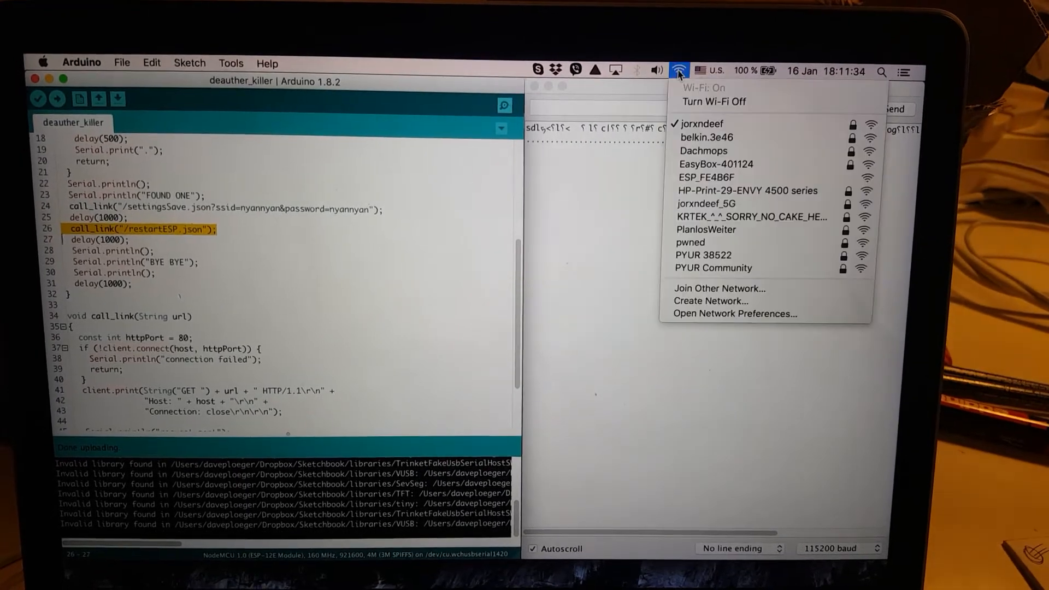
{"action": "mouse_move", "coordinate": [697, 236]}
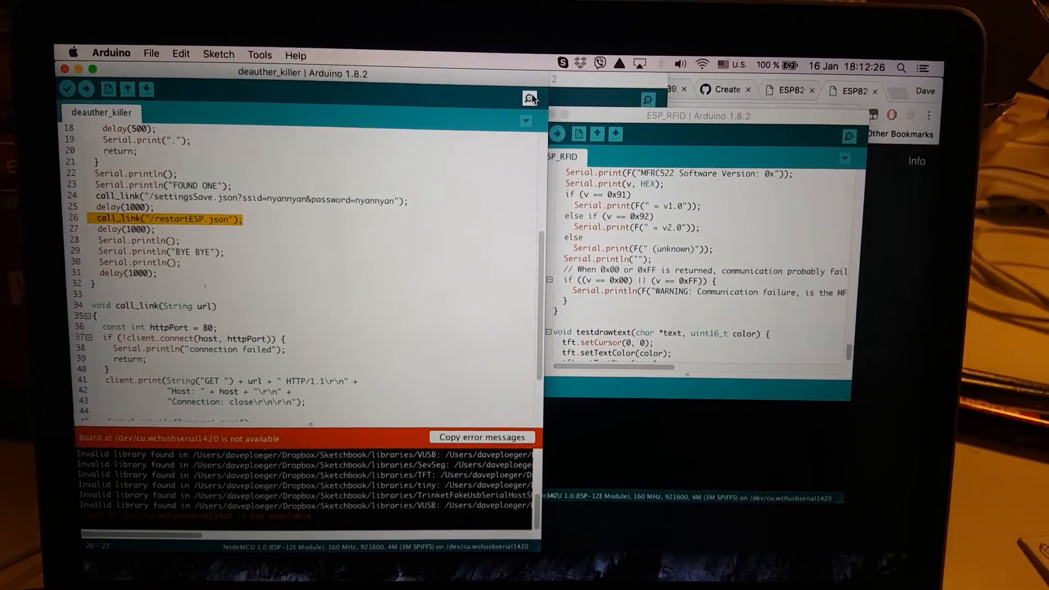
Open the Serial Monitor to see 200 OK responses with true, ending in BYE BYE
{"action": "left_click", "coordinate": [530, 97]}
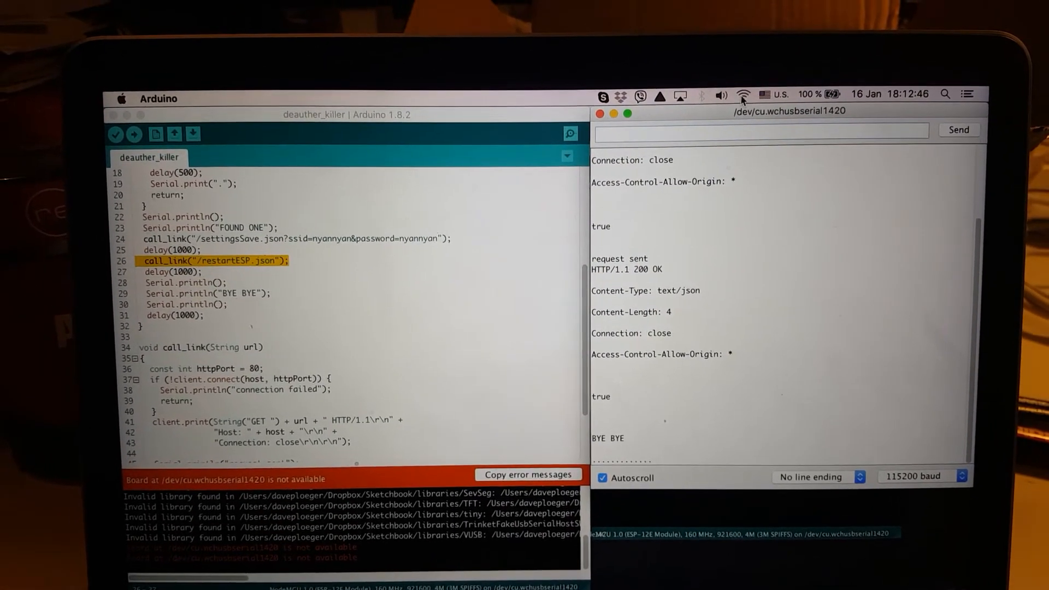
{"action": "left_click", "coordinate": [742, 95]}
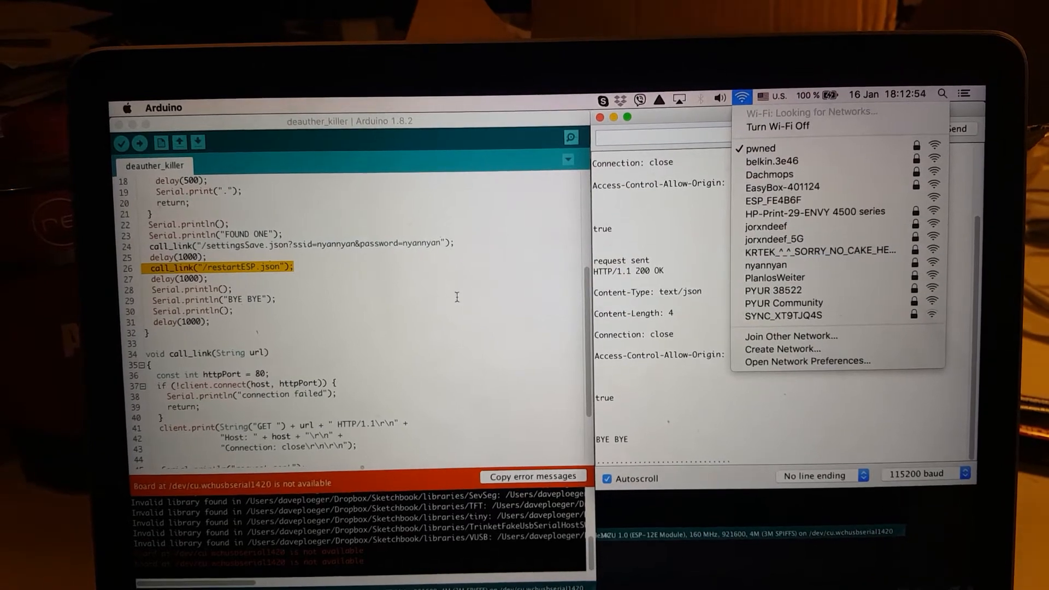
{"action": "left_click", "coordinate": [457, 297]}
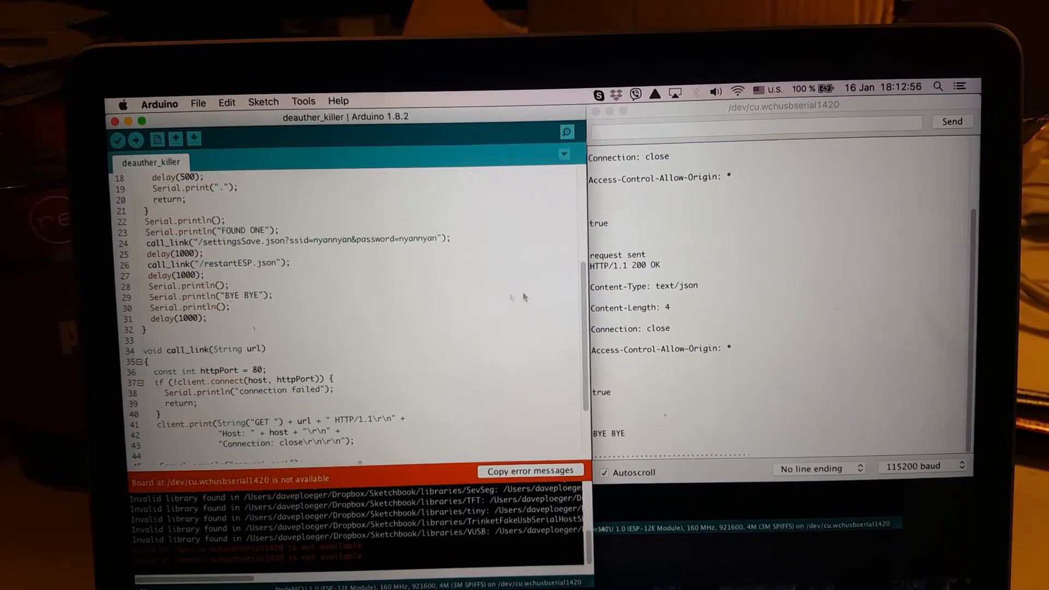